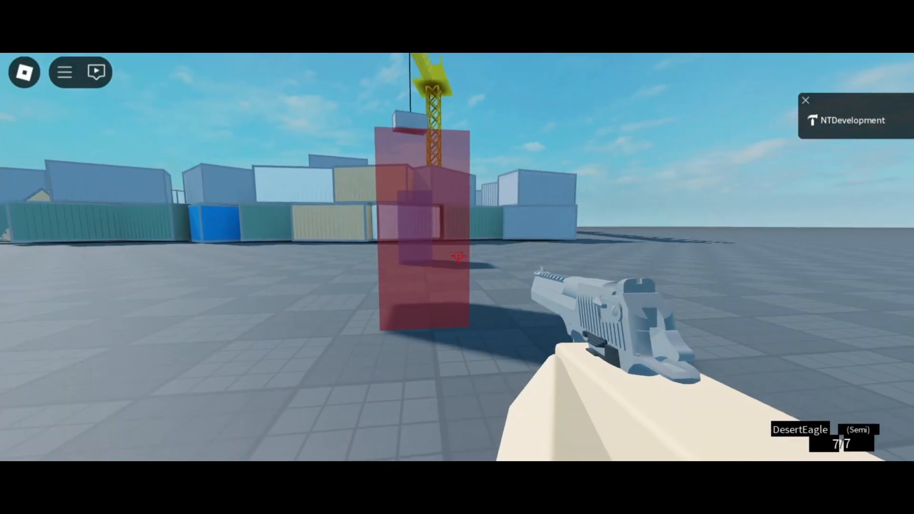
mouse_move(457, 258)
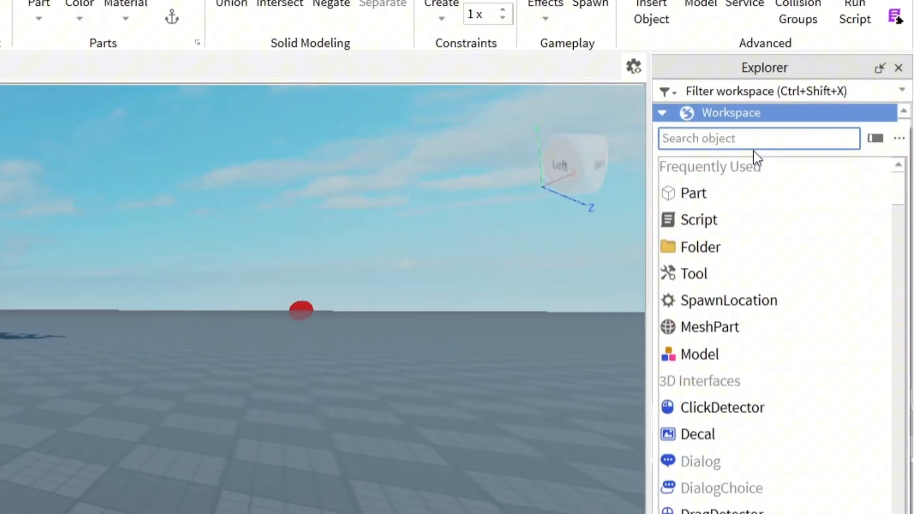
- Insert a folder named Teleport into Workspace and add two Parts inside it
left_click(729, 113)
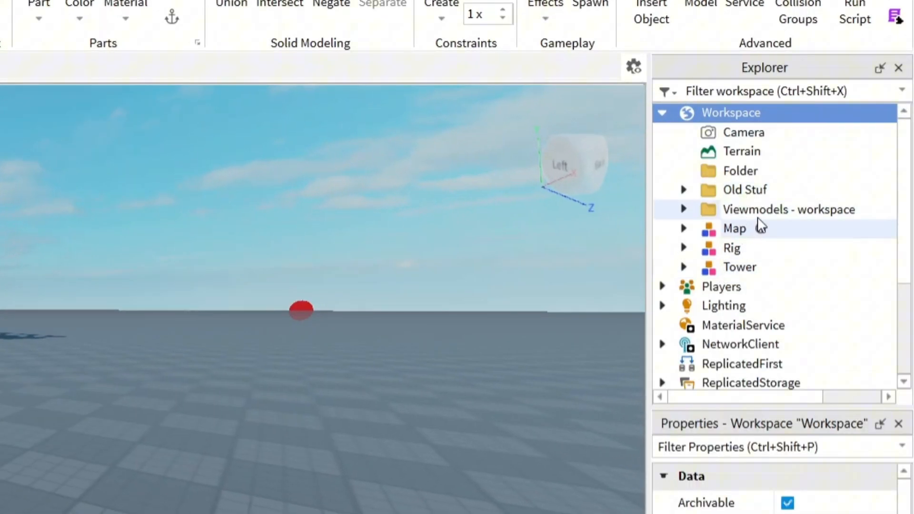
left_click(740, 170)
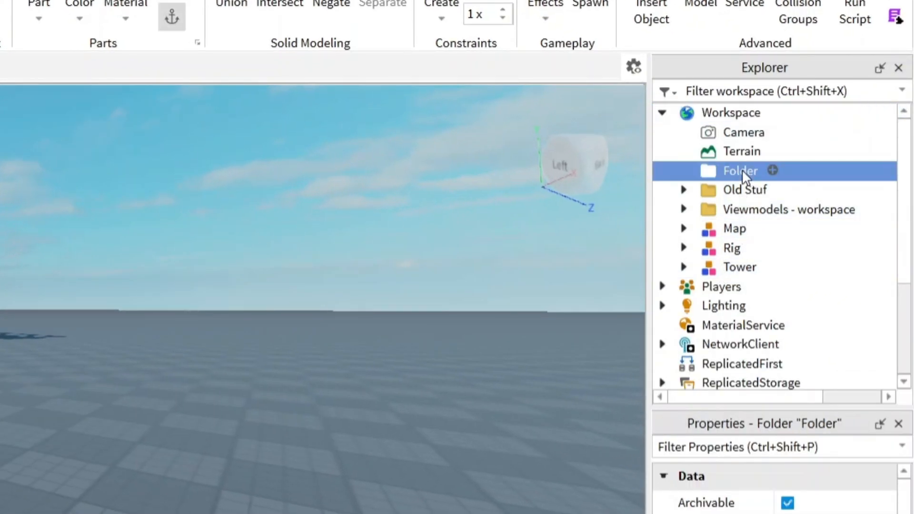
double_click(739, 170)
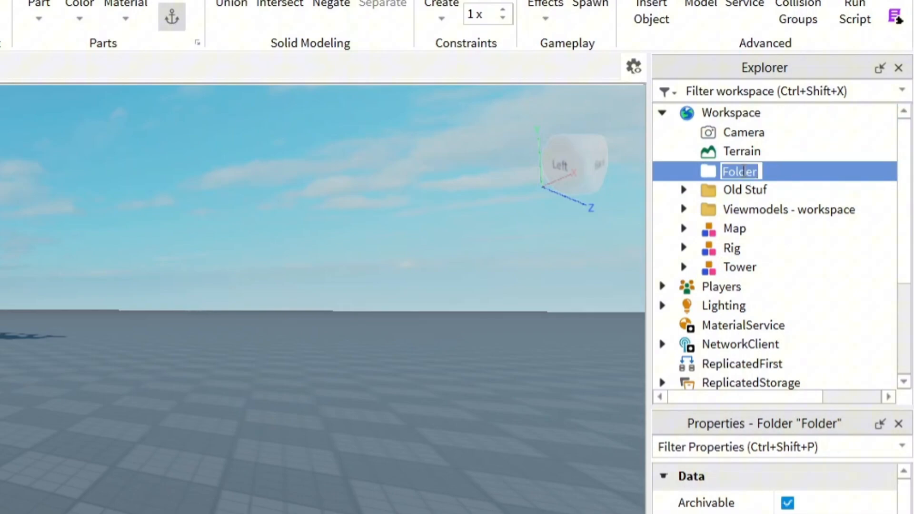
type("Teleport")
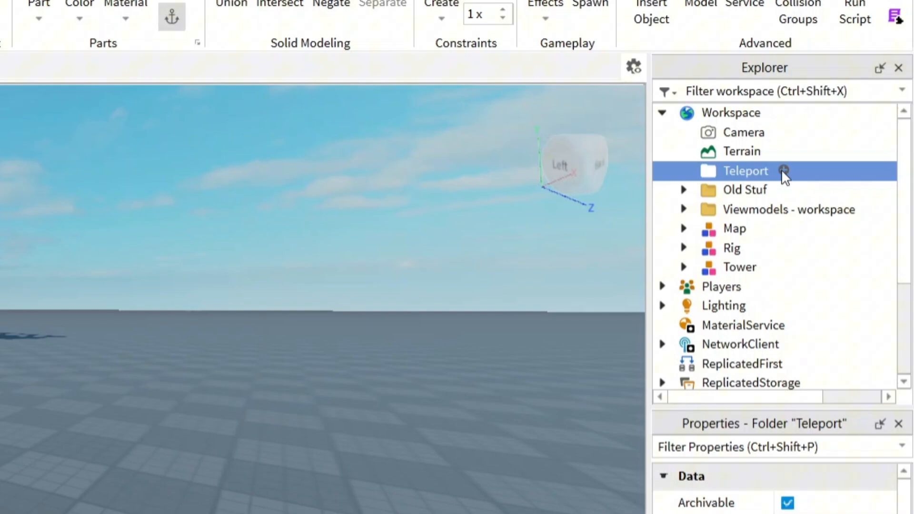
left_click(787, 171)
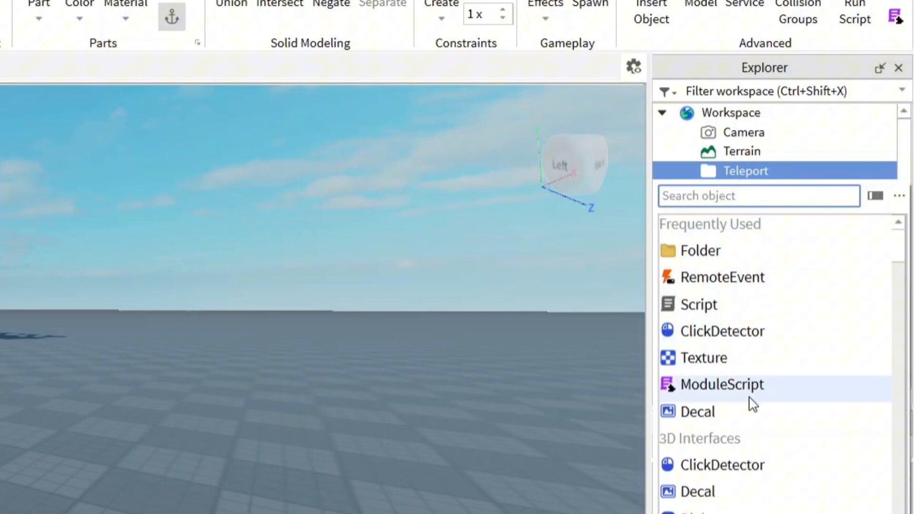
type("pa")
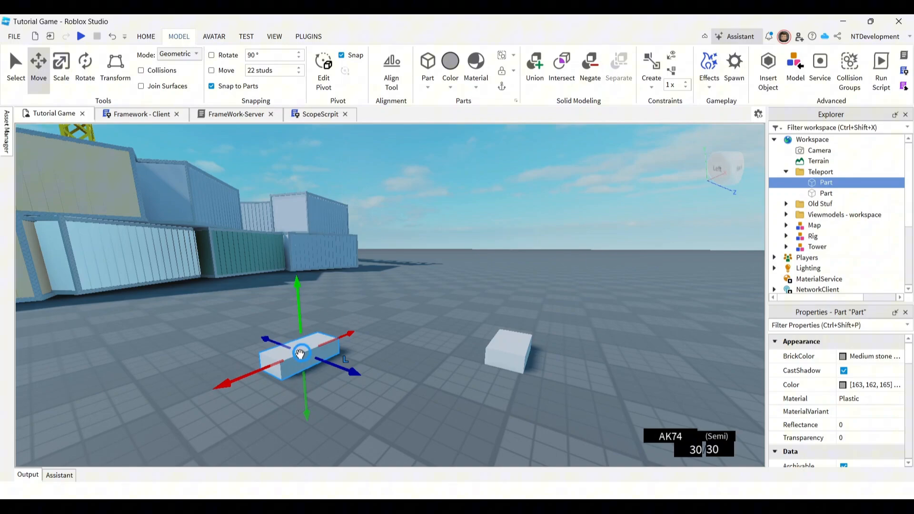
mouse_move(530, 326)
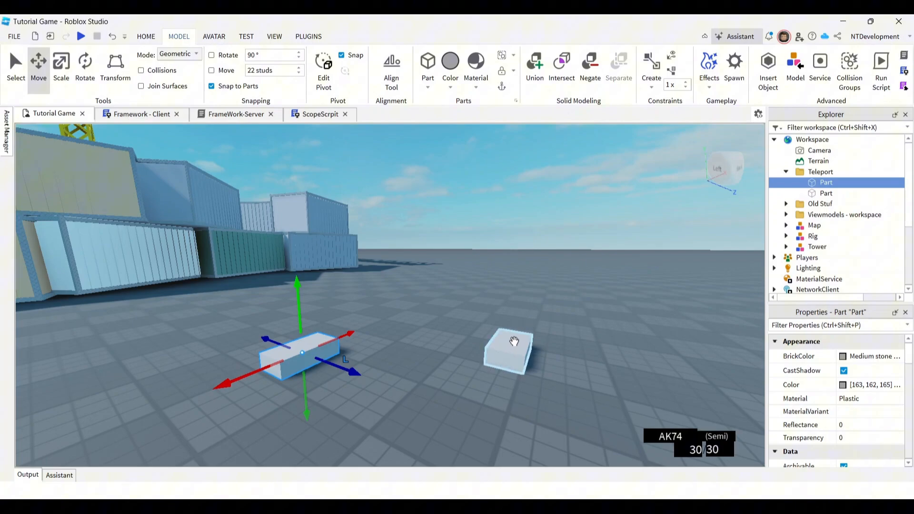
- Rename the folder's first part Teleporter and the second Location
left_click(825, 192)
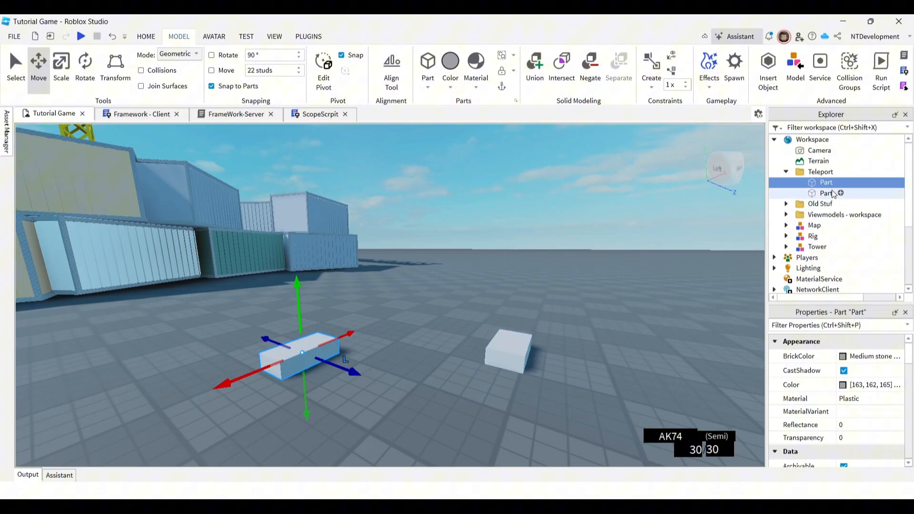
double_click(826, 183)
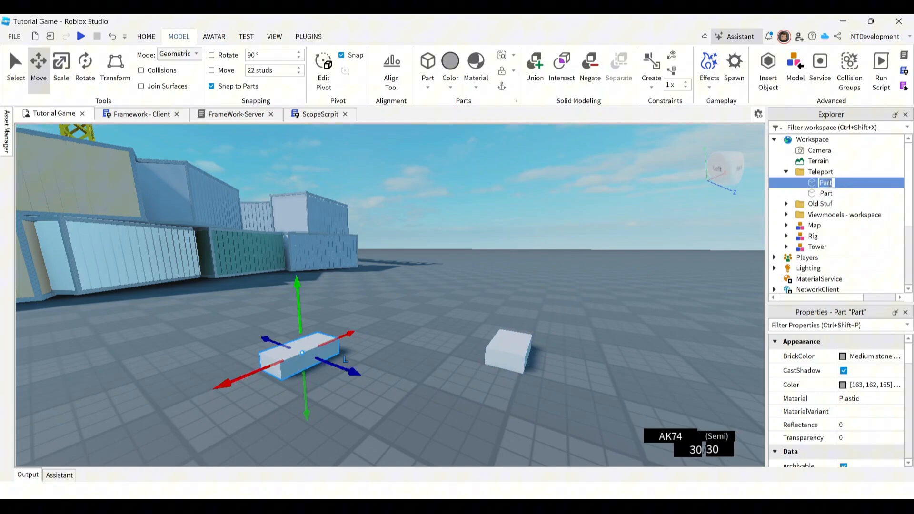
type("Teleporter")
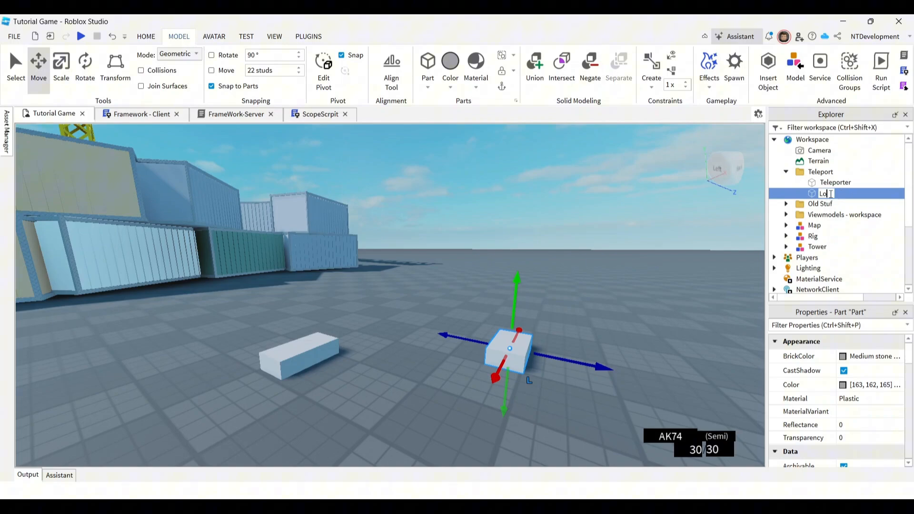
type("Location")
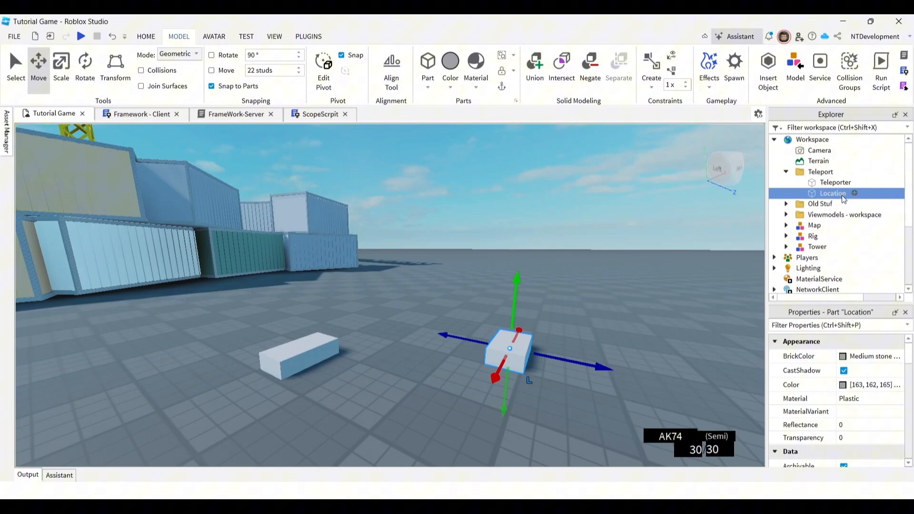
left_click(835, 182)
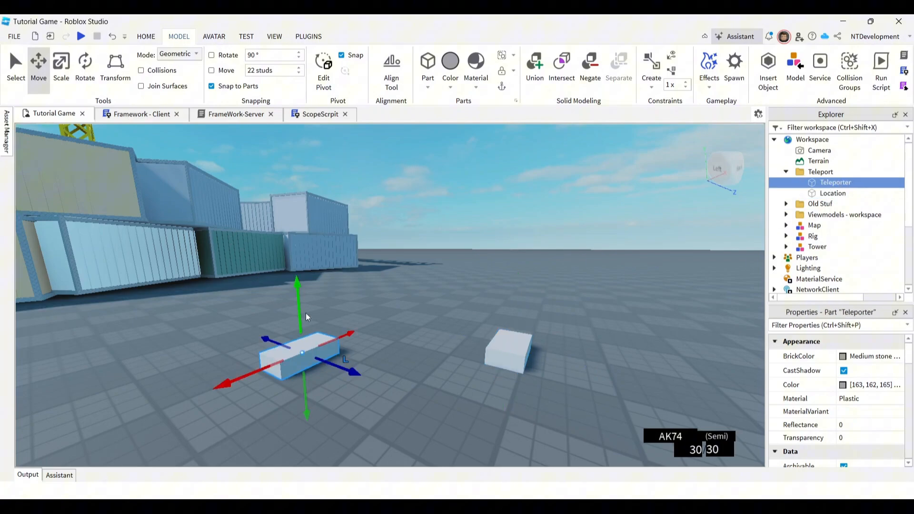
- Scale Teleporter into a tall block with 0.45 transparency and a royal blue colour
left_click(61, 65)
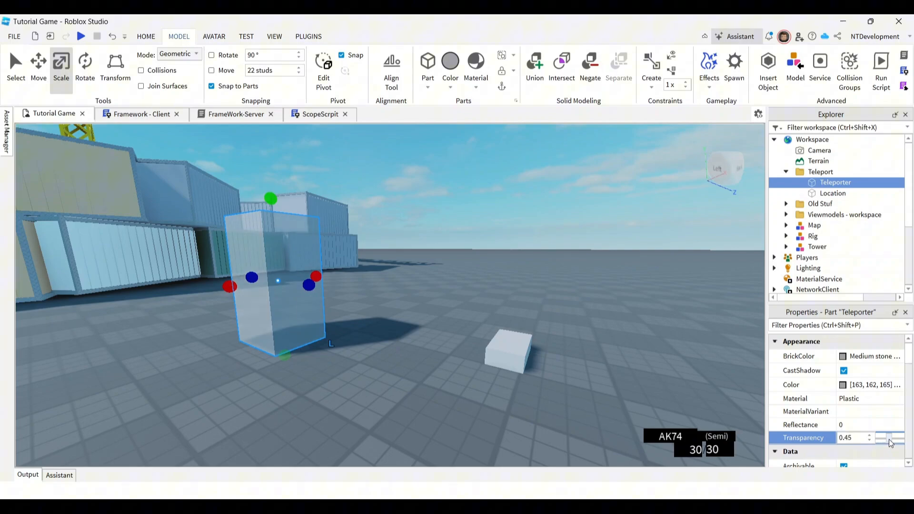
mouse_move(851, 379)
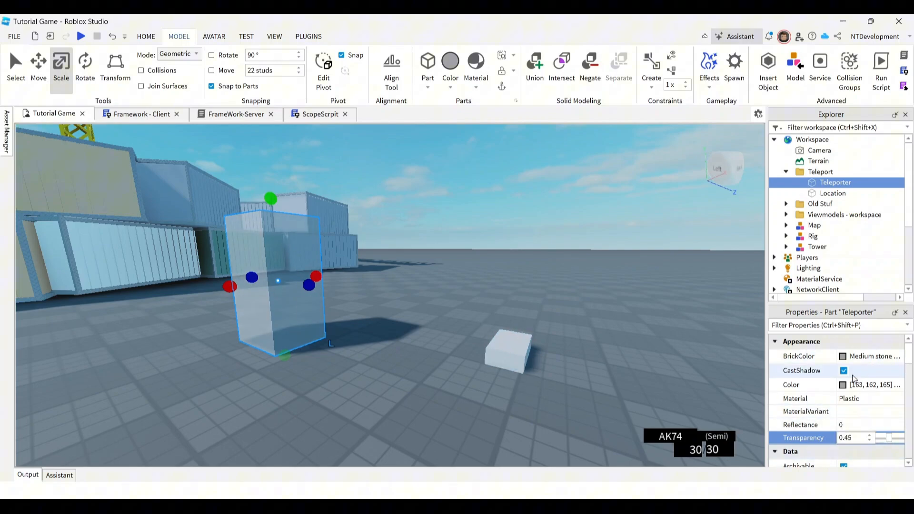
left_click(868, 385)
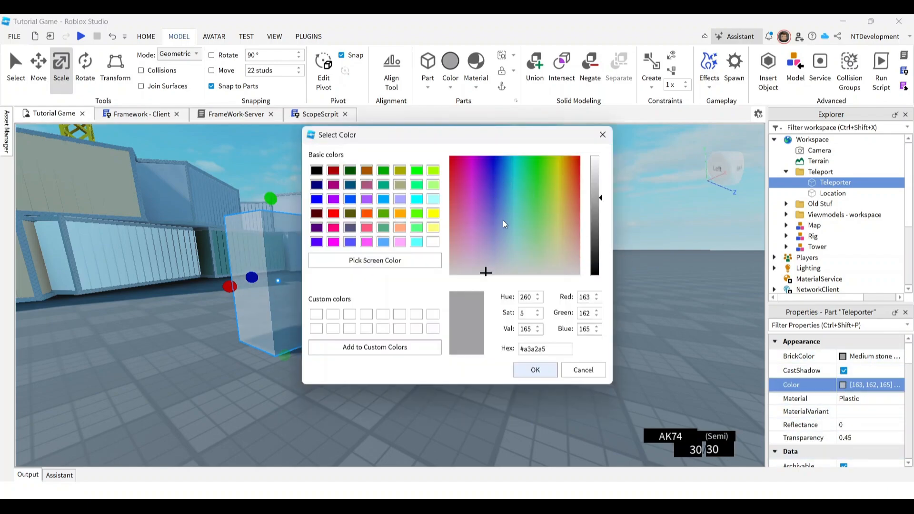
left_click(498, 223)
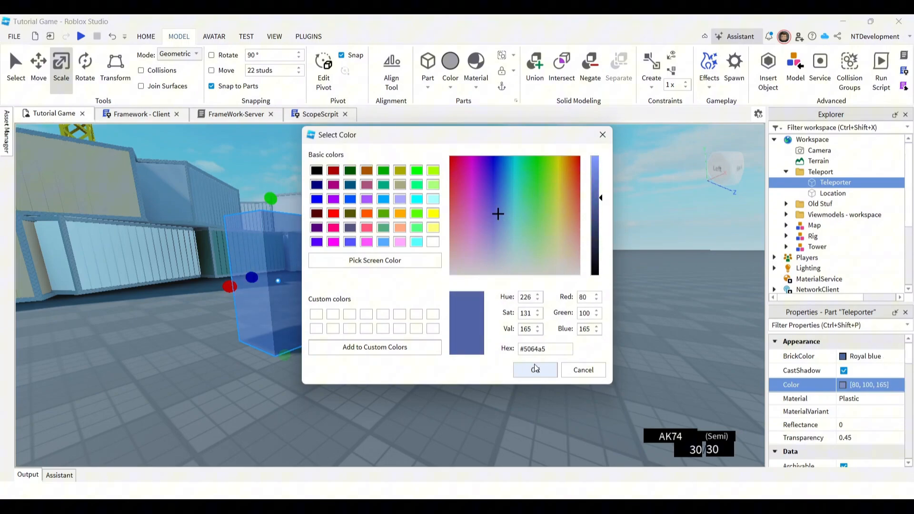
left_click(534, 369)
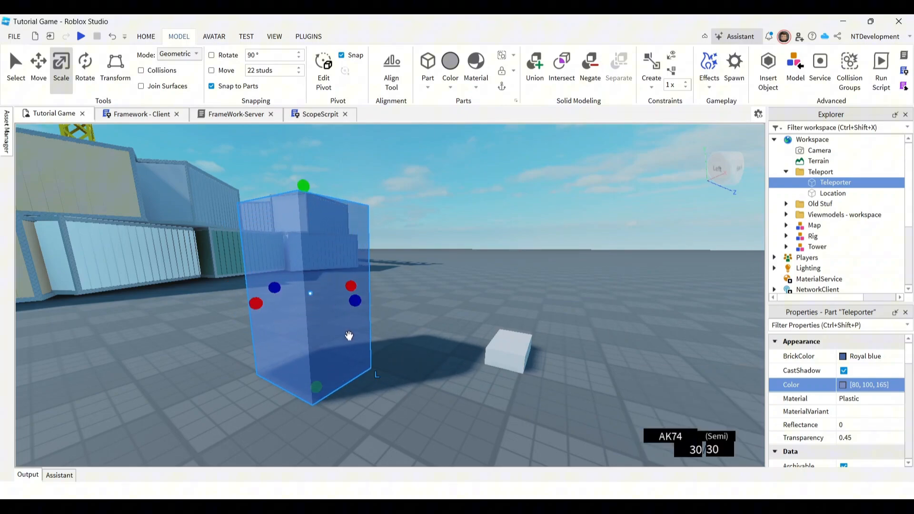
mouse_move(547, 360)
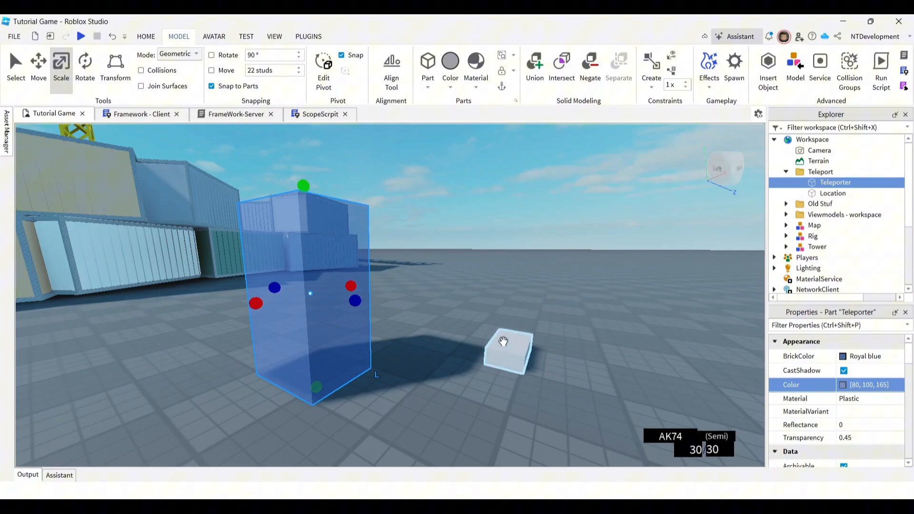
mouse_move(314, 325)
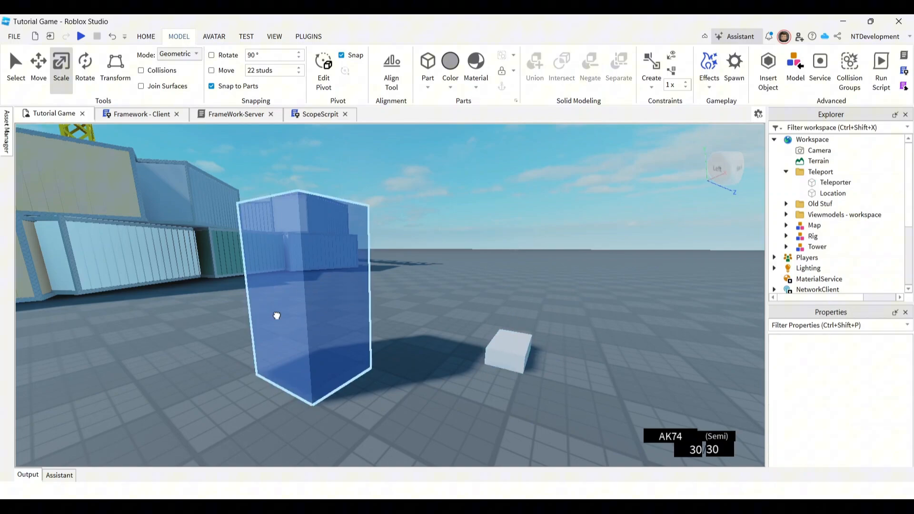
- Select Teleporter and Location and tick Anchored in the Properties panel
left_click(832, 193)
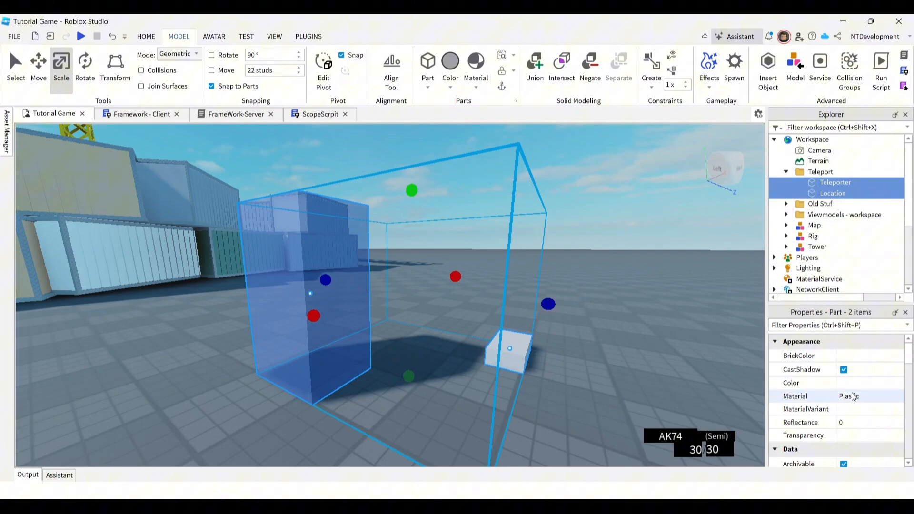
scroll("down", 3)
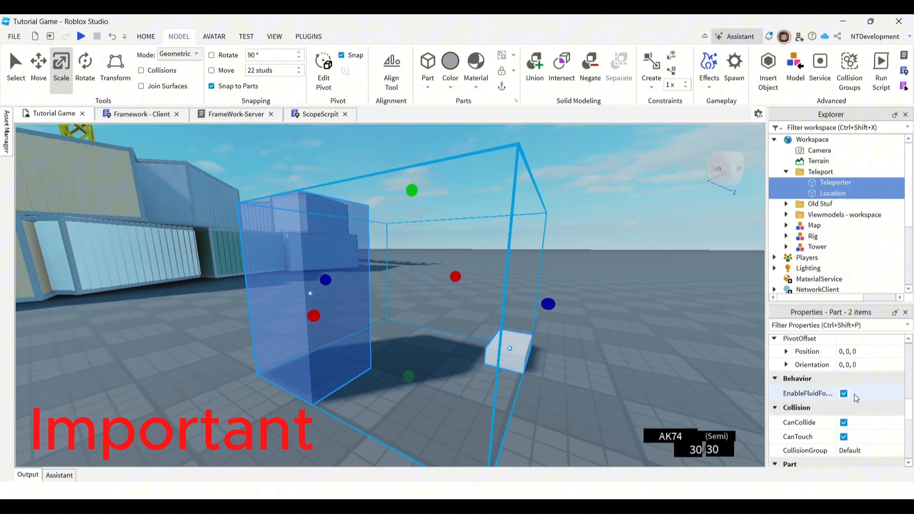
scroll("down", 3)
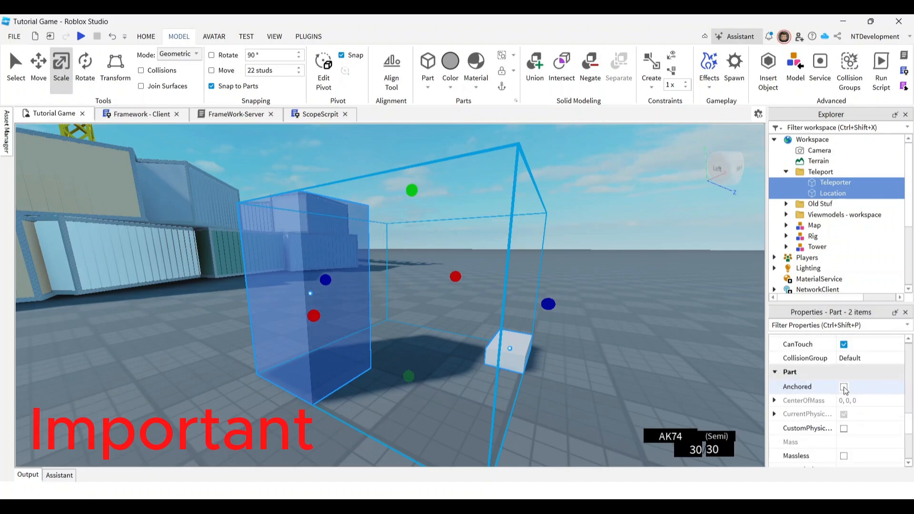
left_click(843, 387)
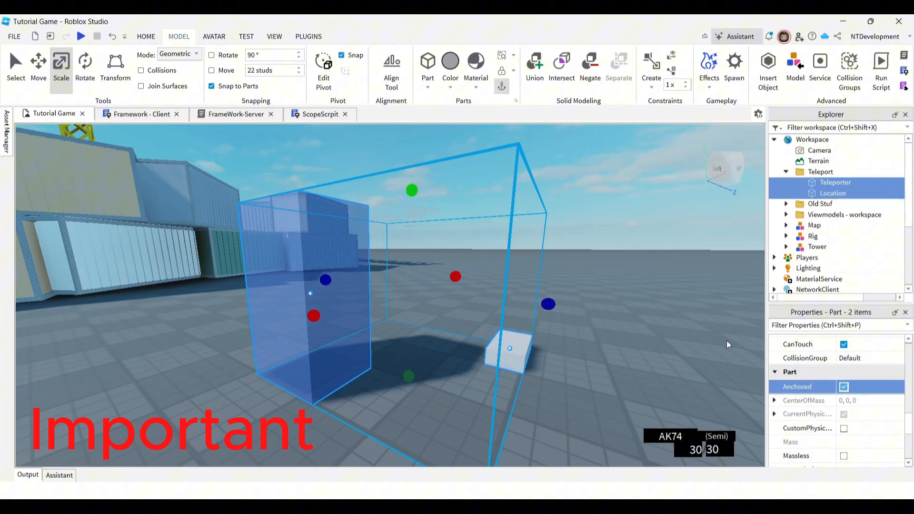
mouse_move(700, 340)
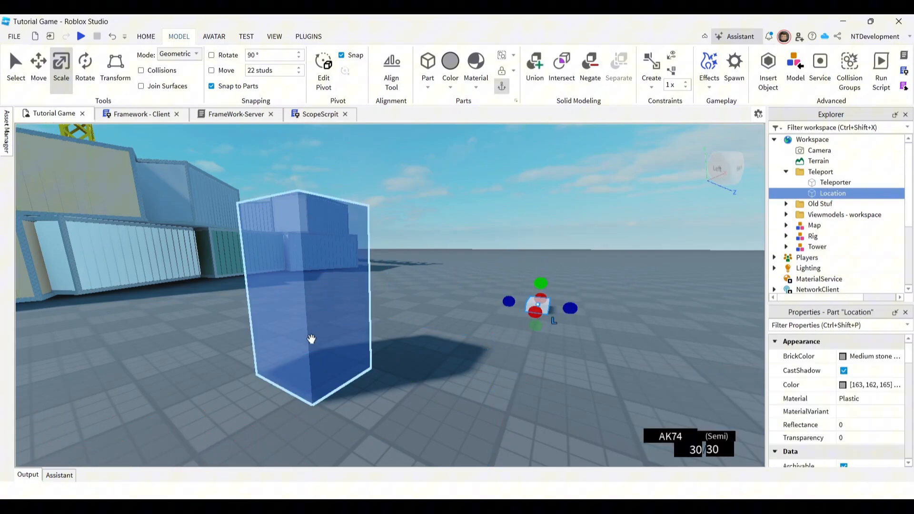
- Insert a Script object into the Teleport folder
left_click(834, 181)
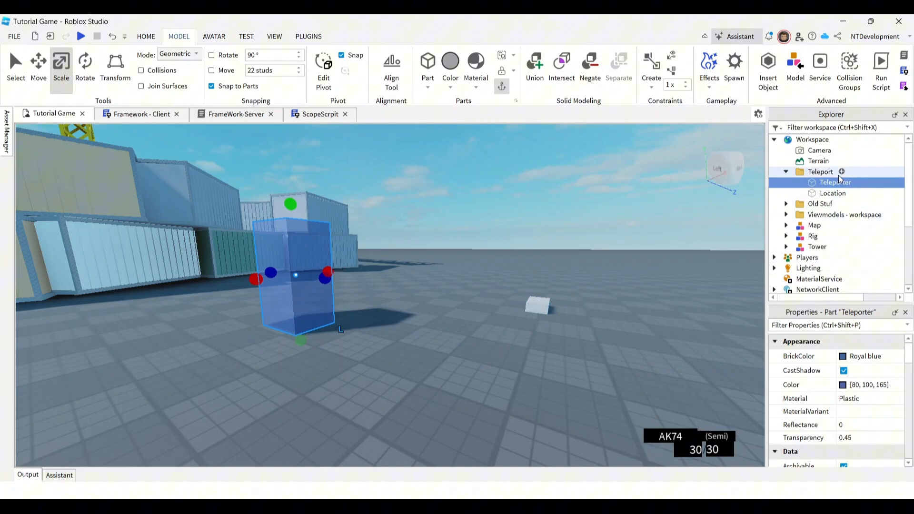
left_click(841, 172)
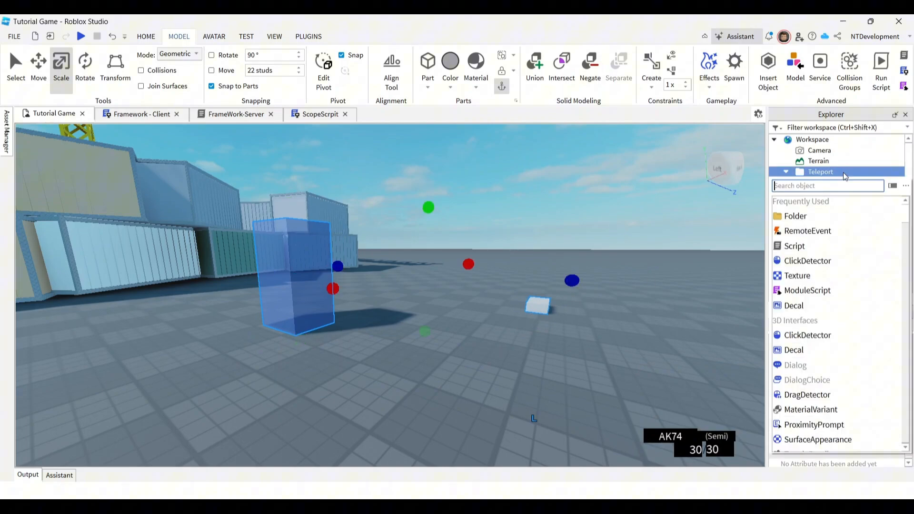
mouse_move(794, 246)
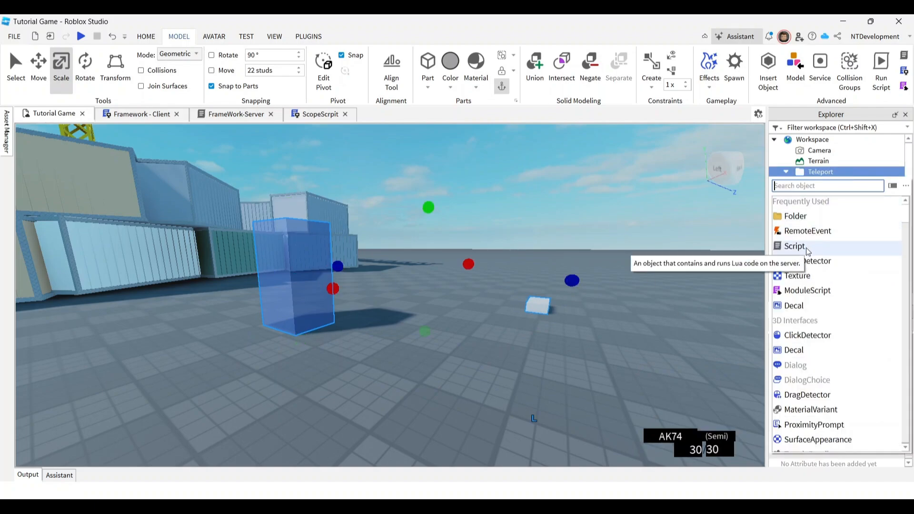
left_click(794, 247)
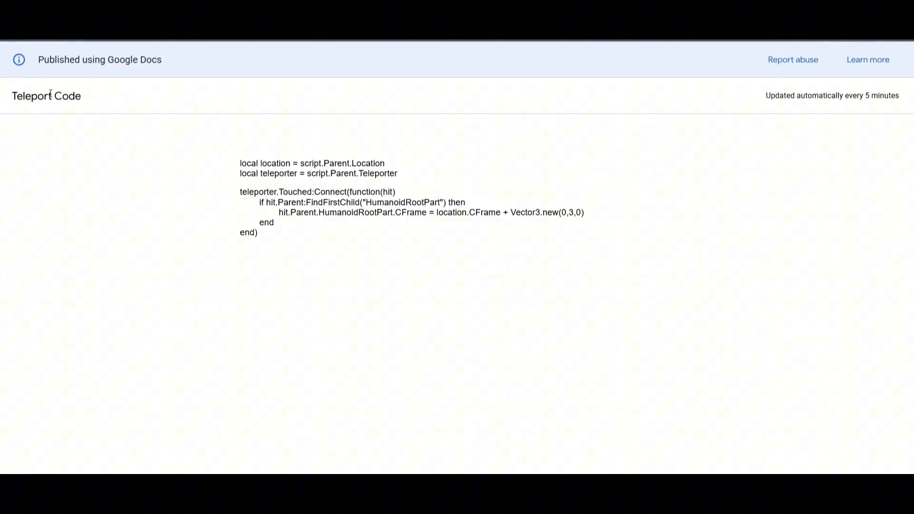
mouse_move(266, 243)
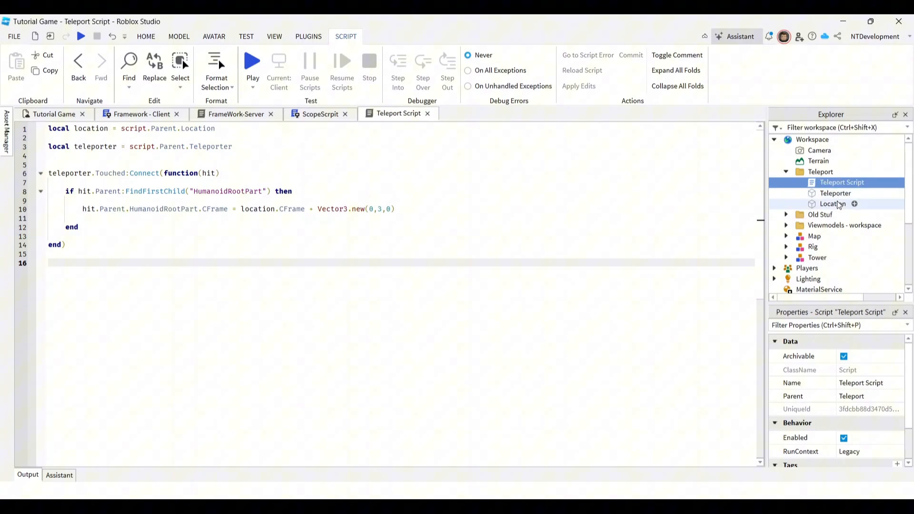
mouse_move(835, 193)
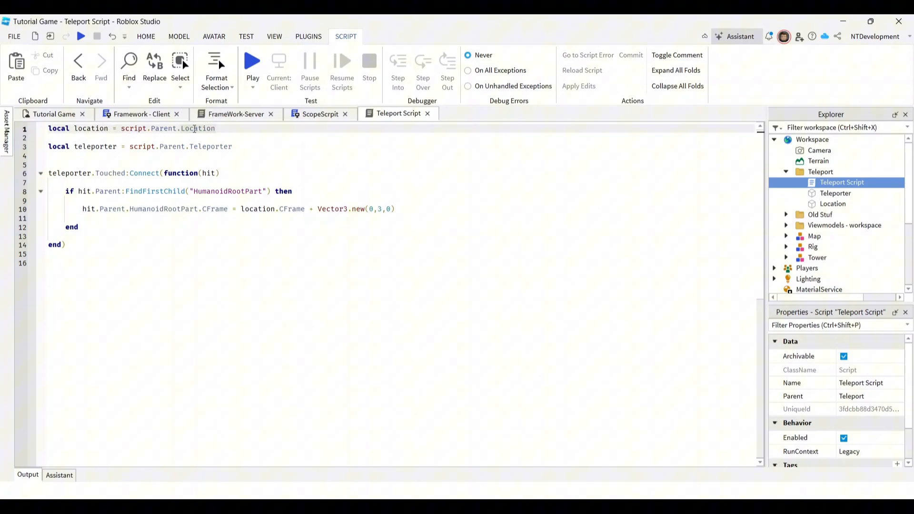
- Edit the teleport code so players land at Location with a Vector3.new(0,3,0) offset
double_click(197, 128)
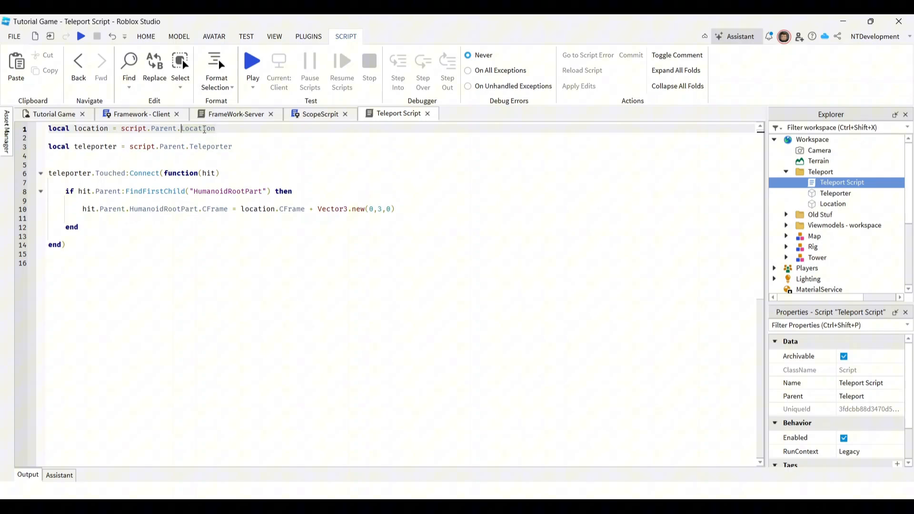
mouse_move(389, 163)
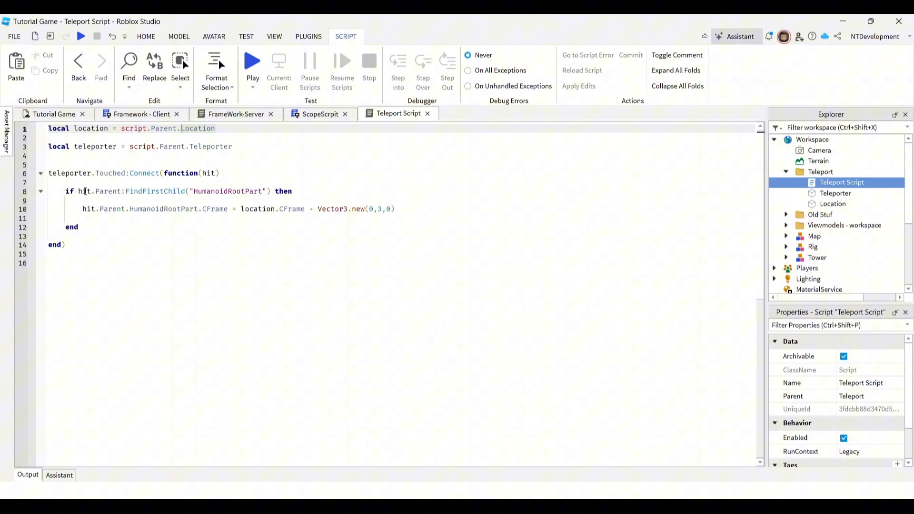
mouse_move(138, 191)
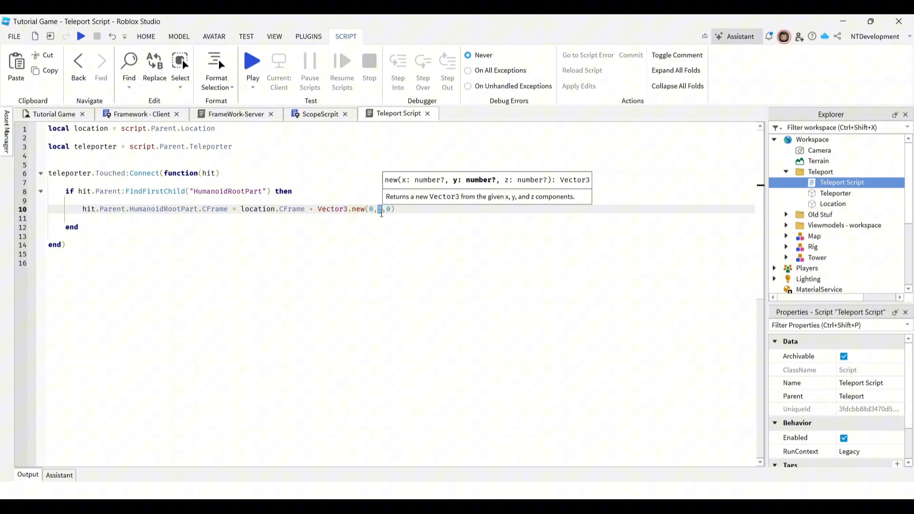
type("3")
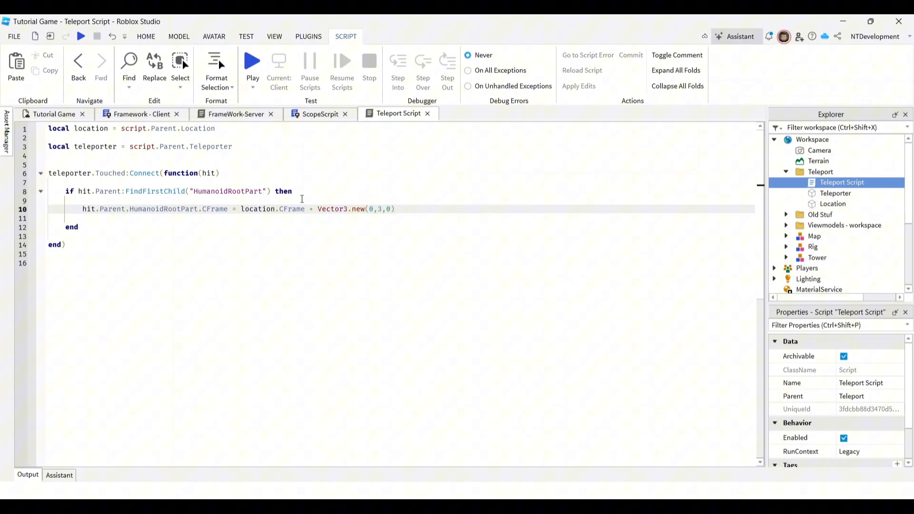
left_click(54, 114)
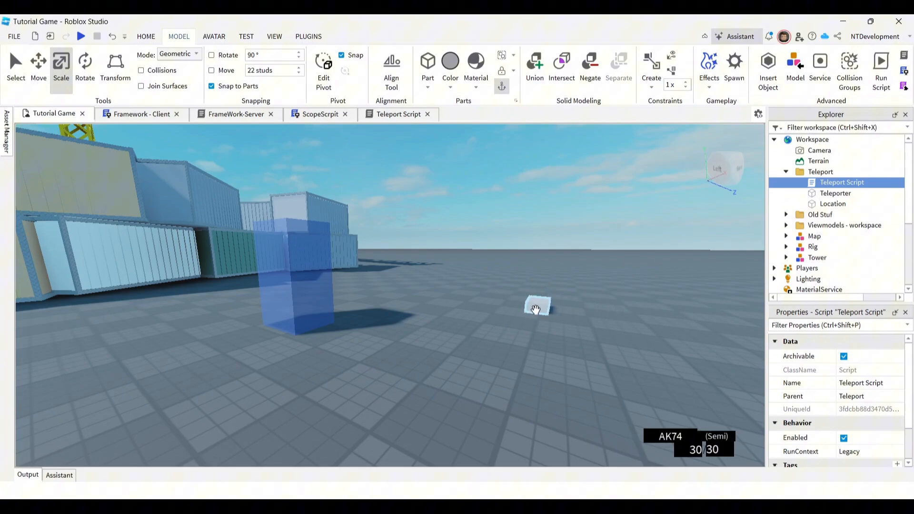
mouse_move(538, 305)
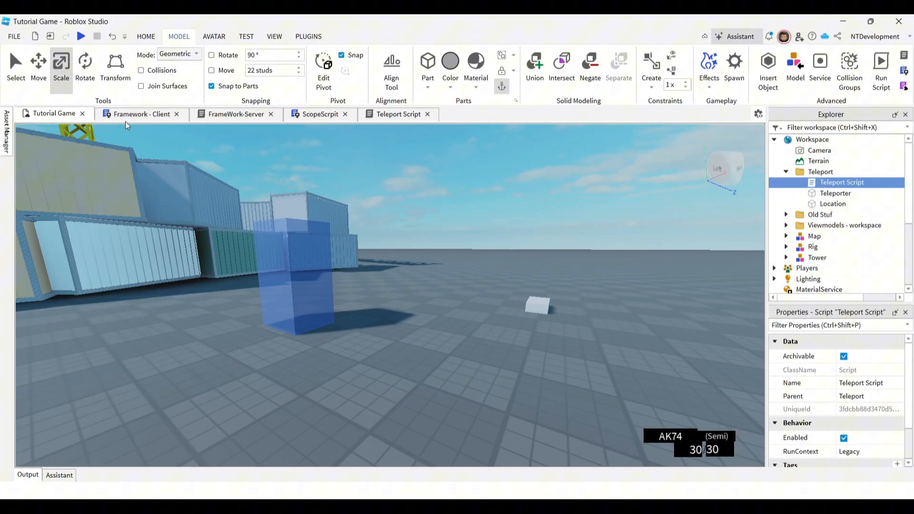
- Switch to the Tutorial Game tab to view the Teleporter and Location parts
left_click(398, 113)
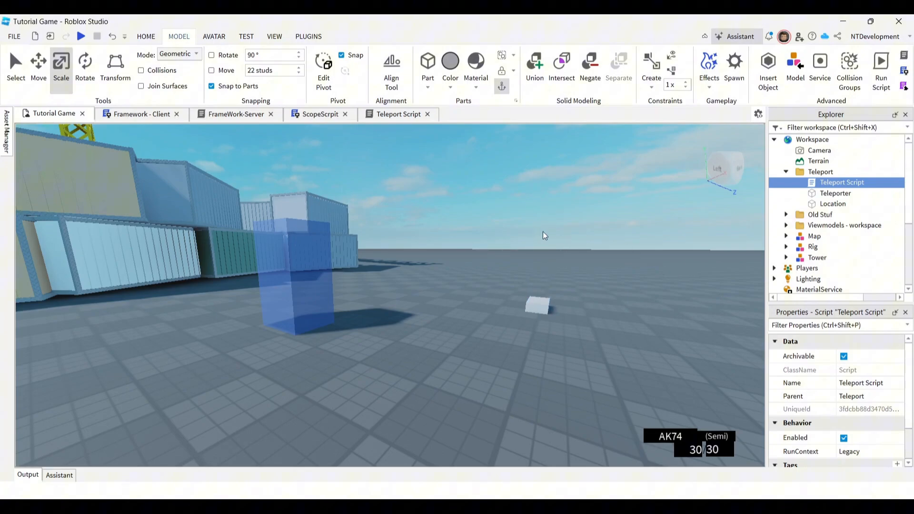
mouse_move(536, 218)
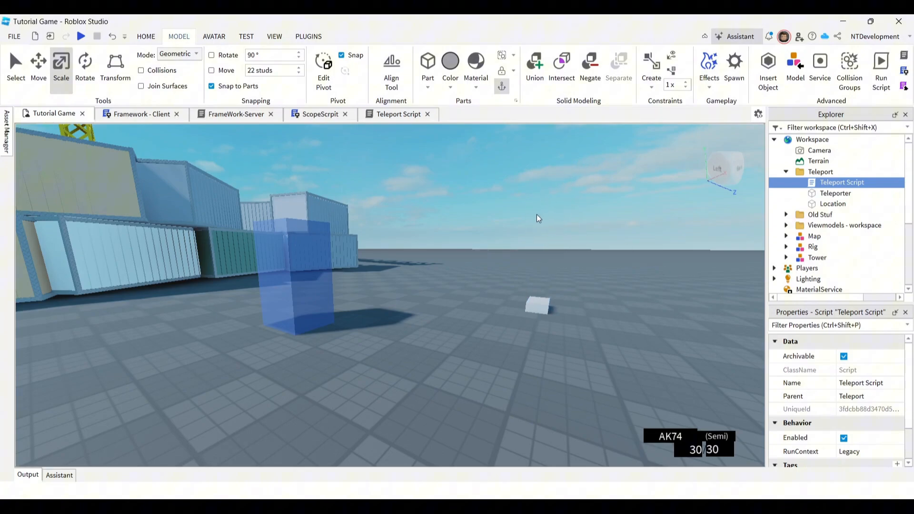
mouse_move(503, 215)
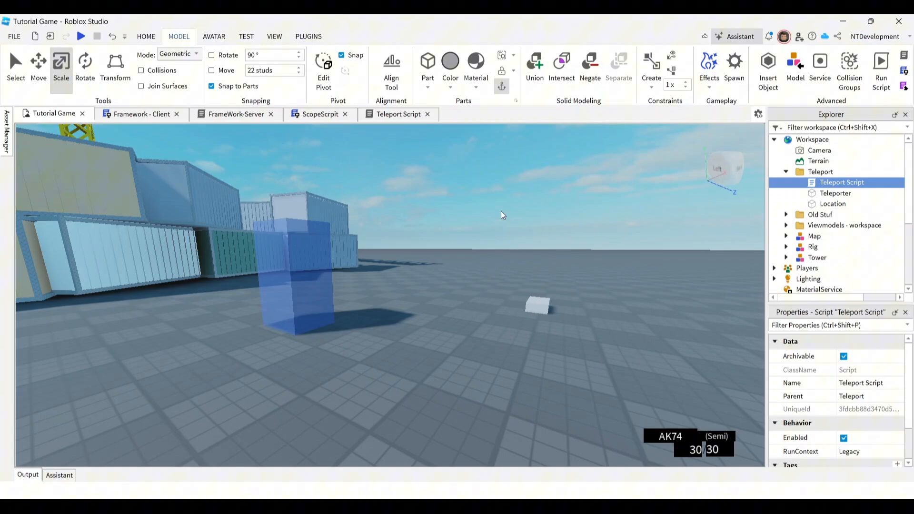
mouse_move(81, 36)
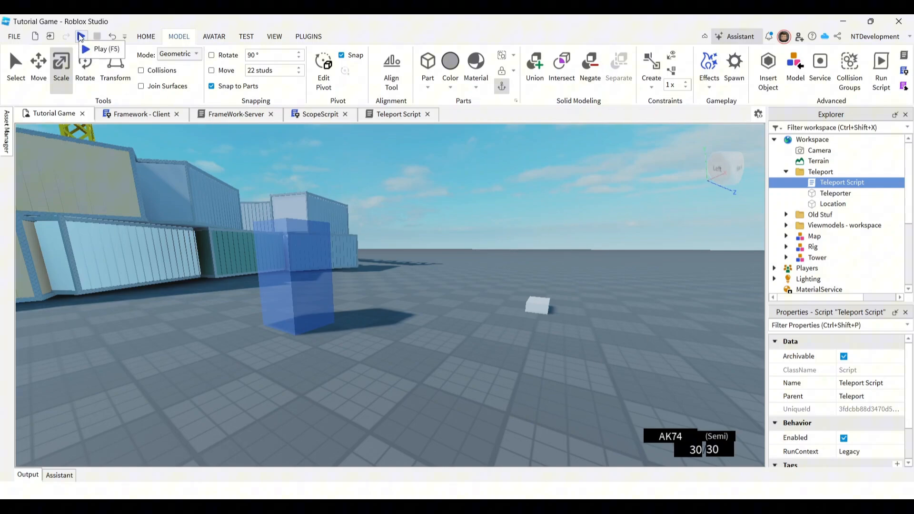
left_click(81, 37)
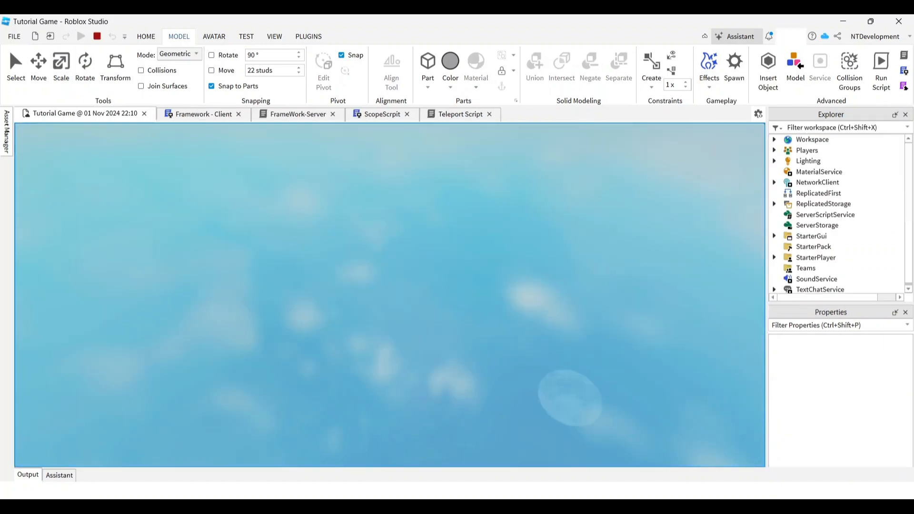
left_click(81, 36)
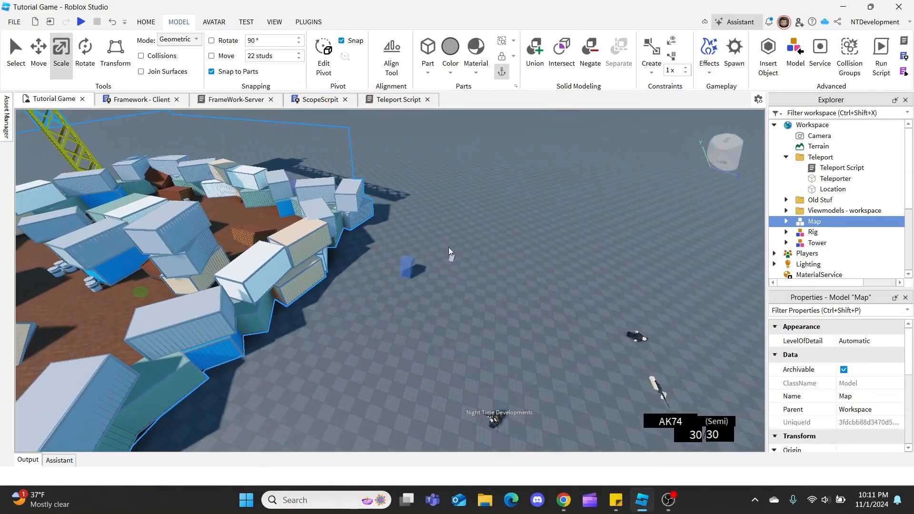
- Start a new playtest of Tutorial Game from the quick access Play button
left_click(833, 189)
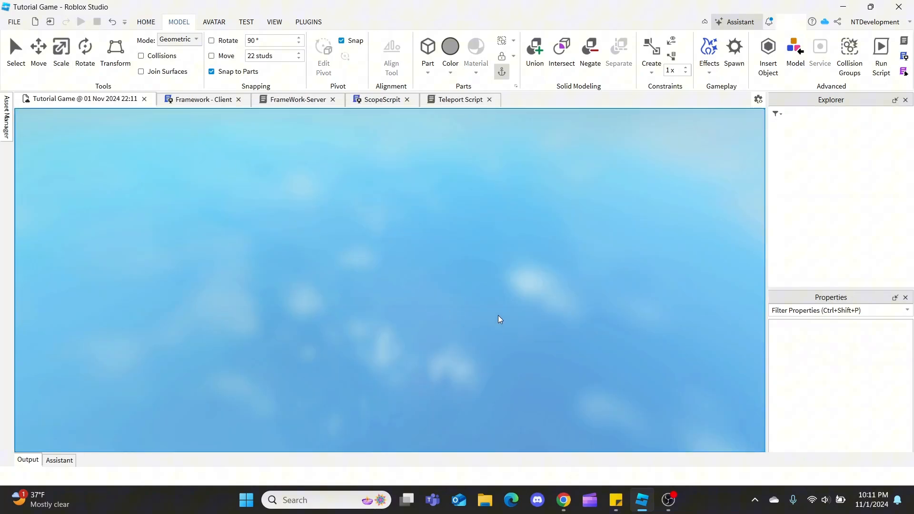
left_click(80, 21)
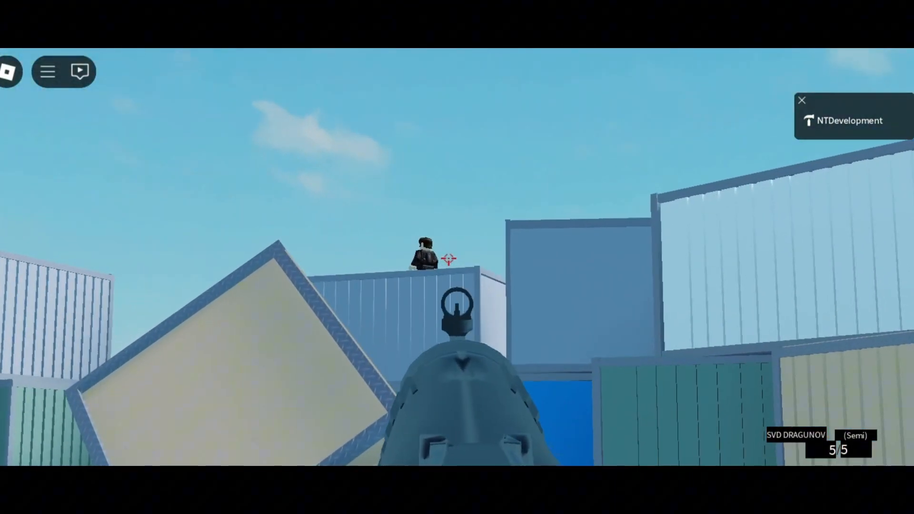
- Fire the SVD Dragunov at the player standing on the shipping container
left_click(456, 257)
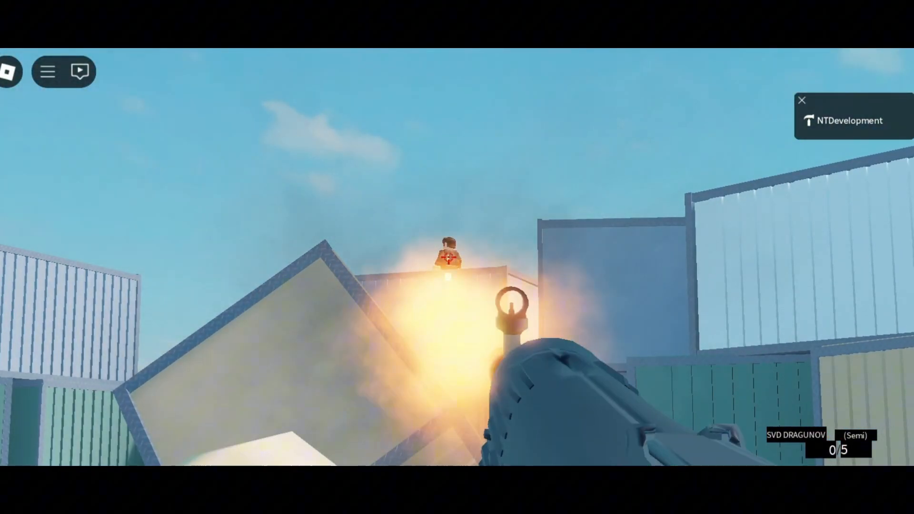